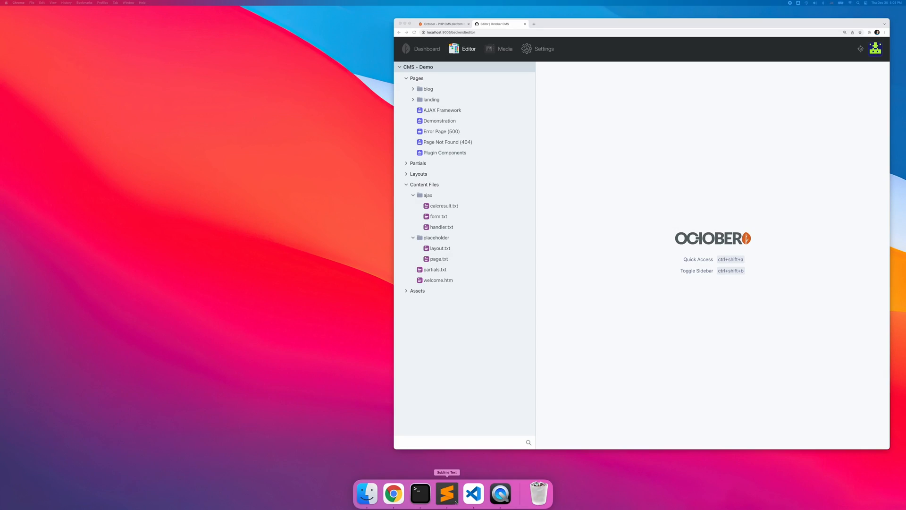
Step: Create sections/blog.yaml defining the Blog Posts feed with a rich-editor Content field
{"action": "left_click", "coordinate": [473, 492]}
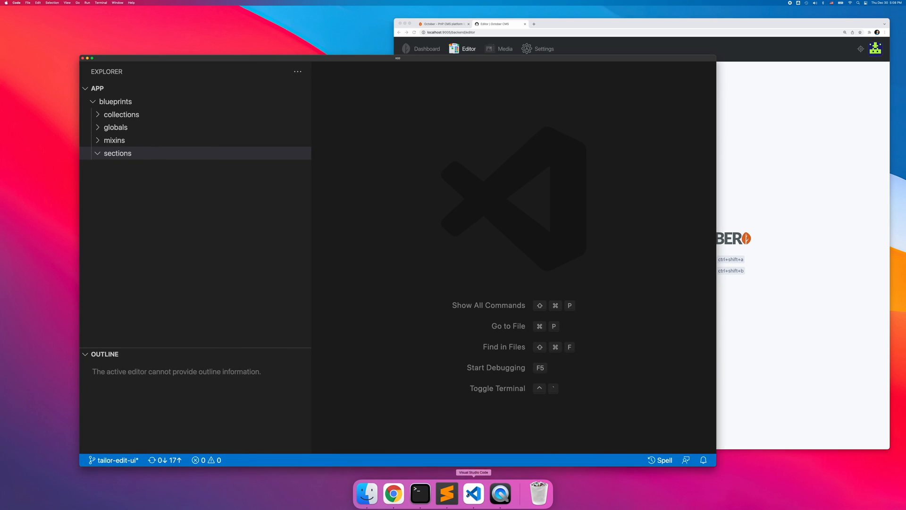
{"action": "right_click", "coordinate": [117, 153]}
{"action": "type", "text": "b"}
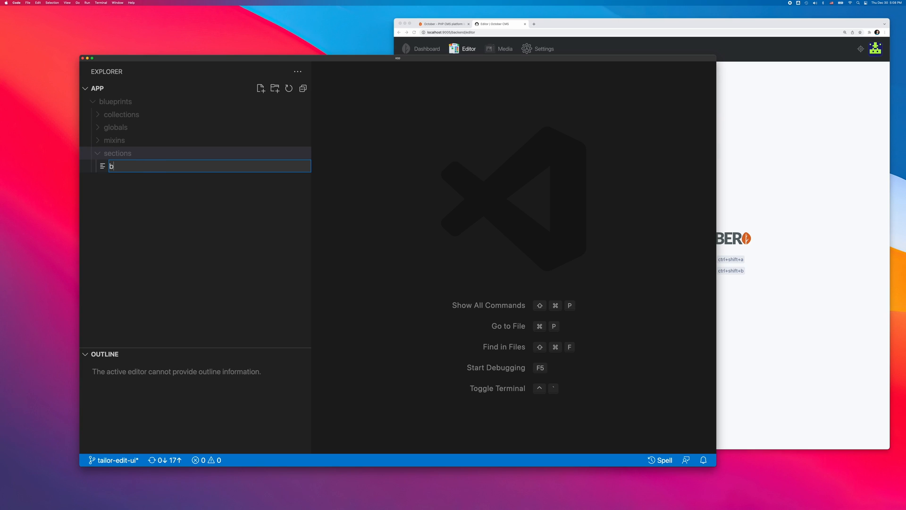
{"action": "type", "text": "log.yaml"}
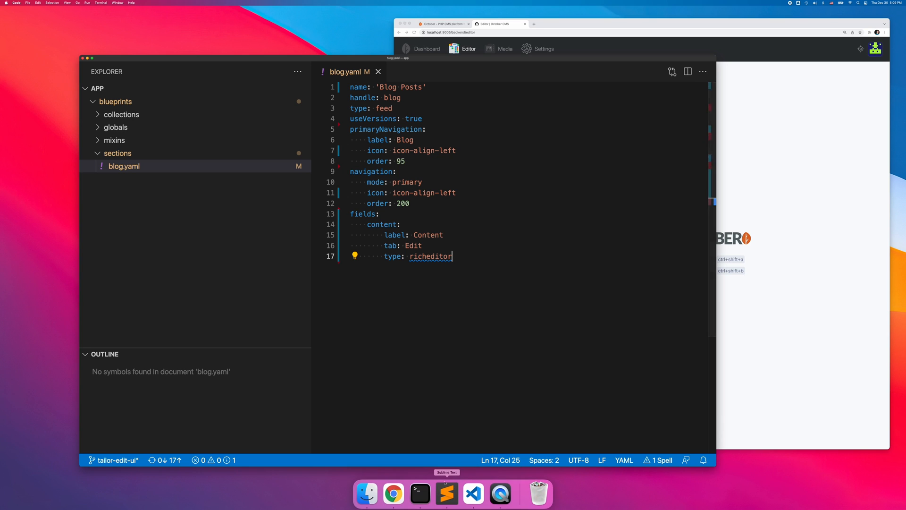
Step: Migrate the Blog Posts schema and start a new Blog Post entry in the backend
{"action": "left_click", "coordinate": [420, 493]}
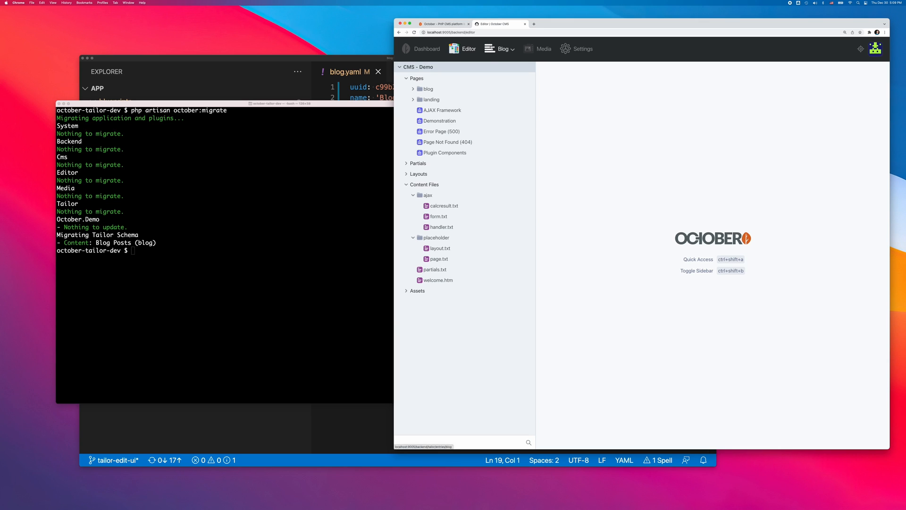
{"action": "left_click", "coordinate": [500, 49]}
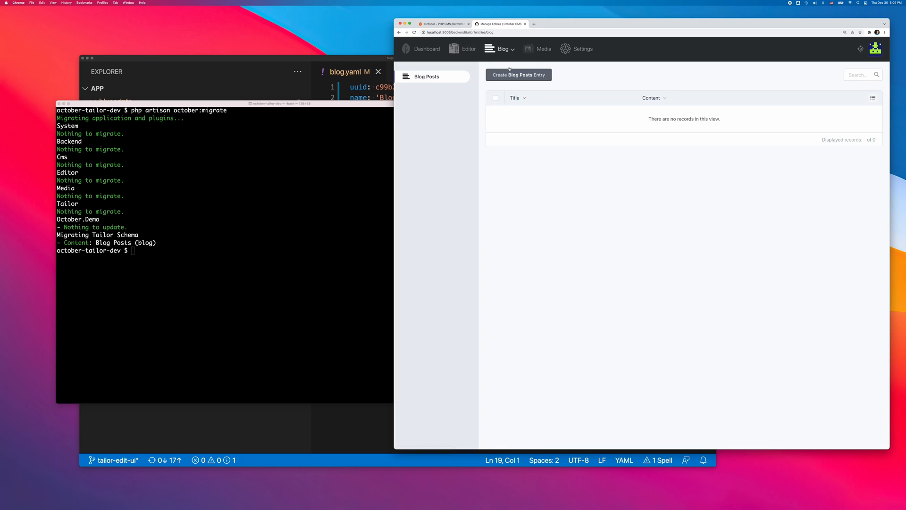
{"action": "left_click", "coordinate": [518, 74]}
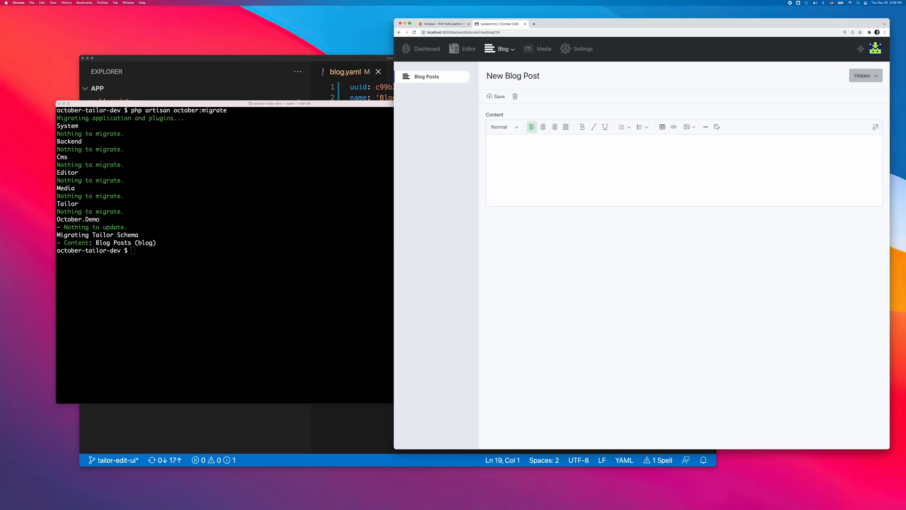
Step: Title the post Vancouver with its pasted text and give the content field span: adaptive
{"action": "type", "text": "Va"}
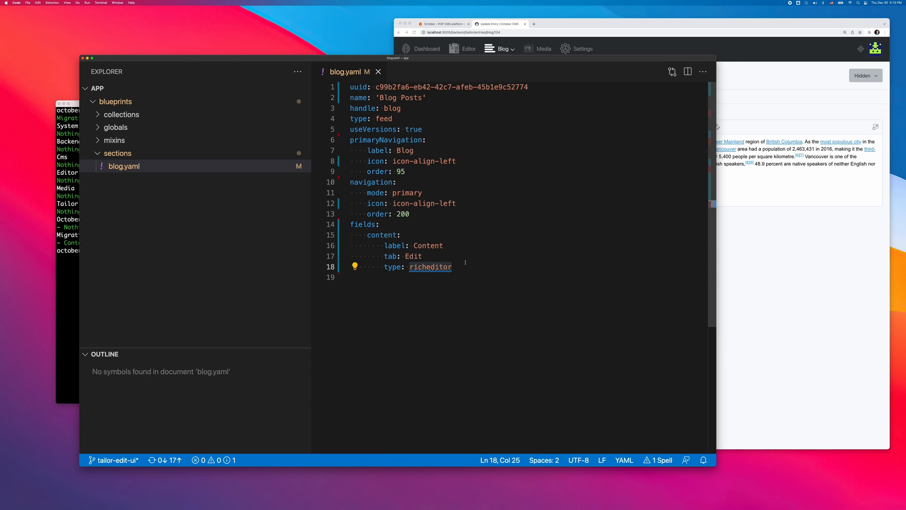
{"action": "type", "text": "span: adaptive"}
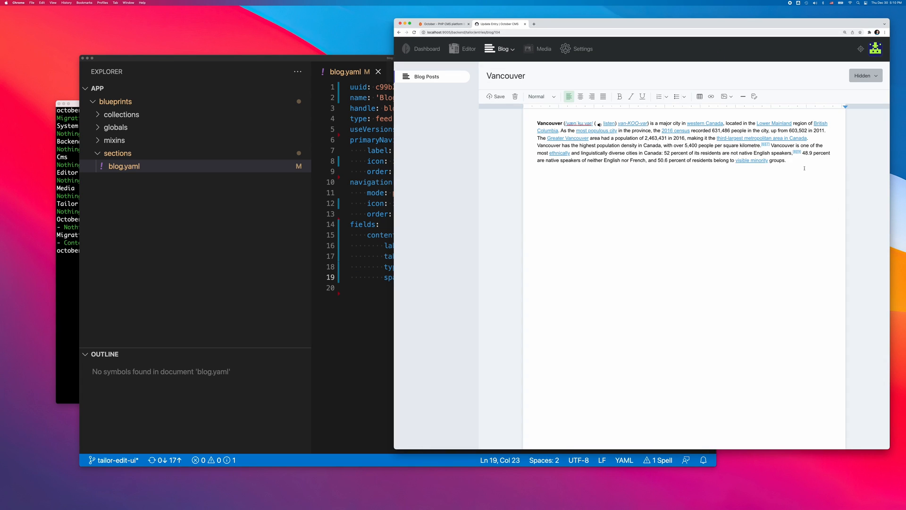
Step: Insert vancouver.jpg from the Media Library below the post's article text
{"action": "left_click", "coordinate": [724, 96]}
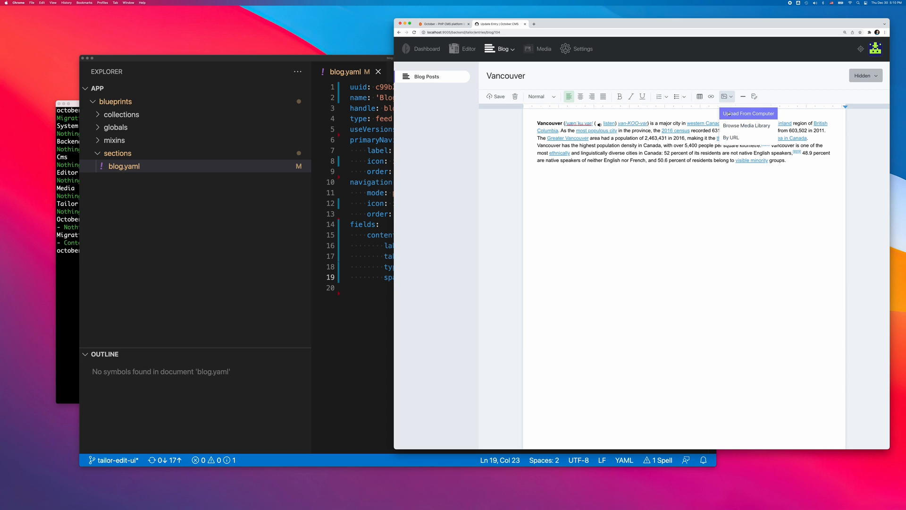
{"action": "left_click", "coordinate": [746, 126]}
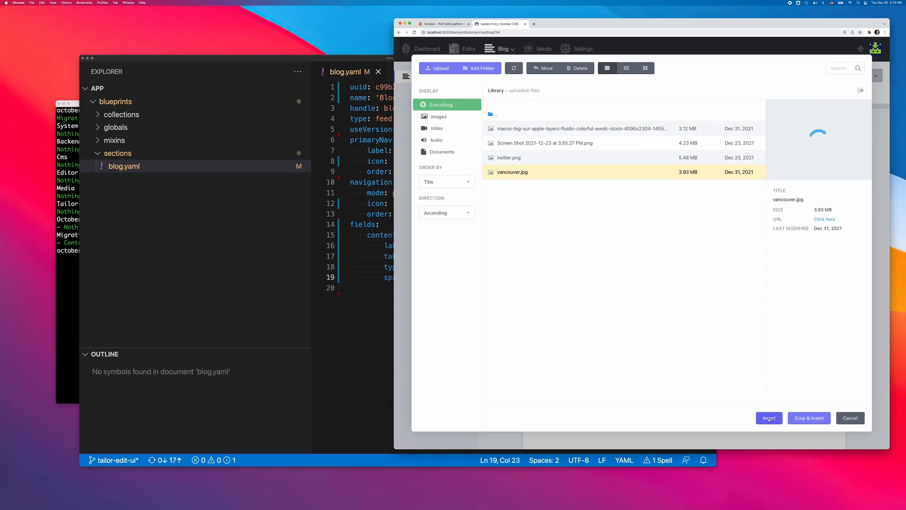
{"action": "left_click", "coordinate": [768, 418]}
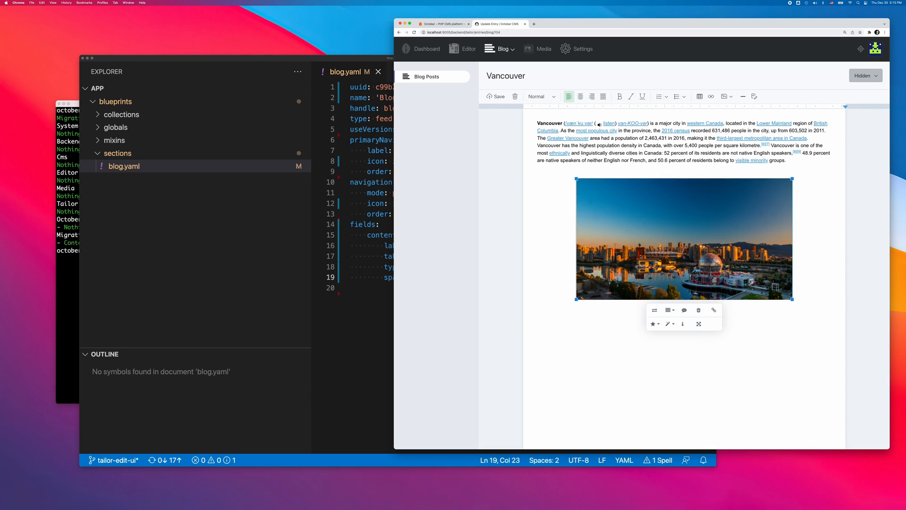
{"action": "left_click", "coordinate": [495, 95]}
{"action": "type", "text": "php artisan october:migrate"}
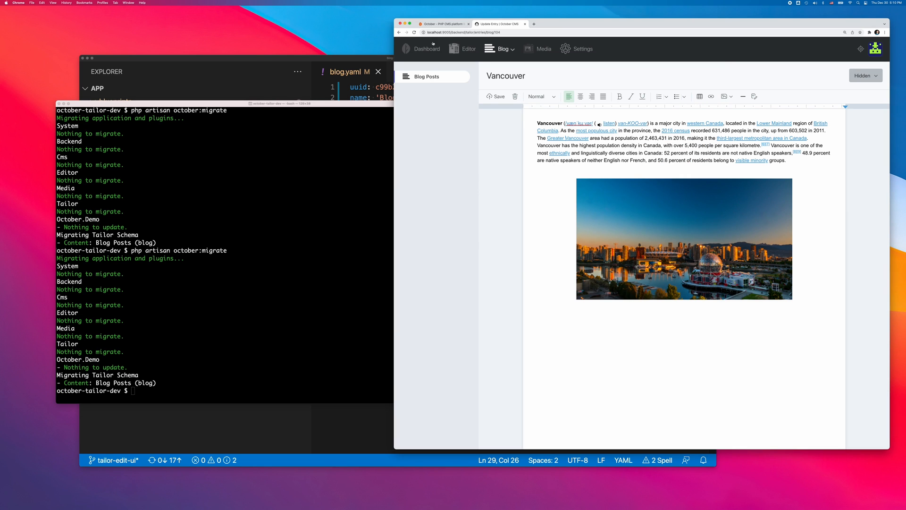
Step: Attach vancouver.jpg as the featured image on the Manage tab, save, and reopen the Vancouver post
{"action": "left_click", "coordinate": [512, 113]}
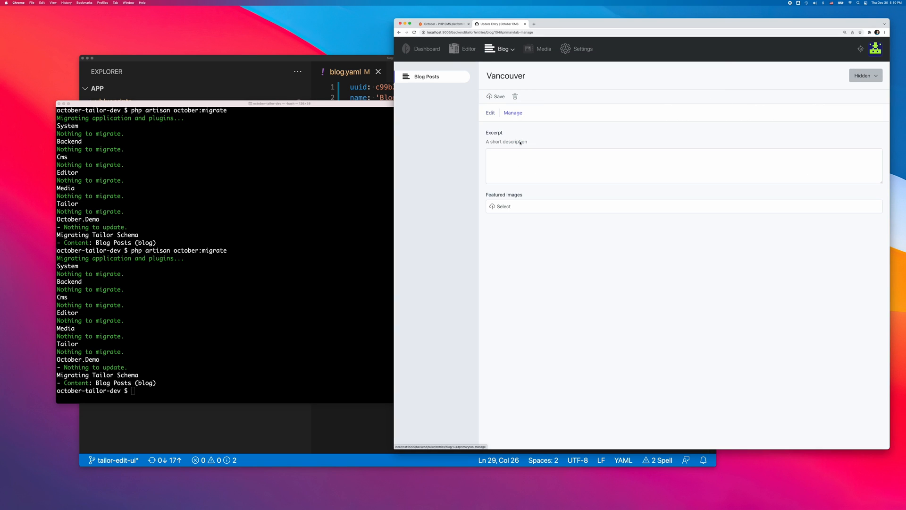
{"action": "left_click", "coordinate": [499, 207]}
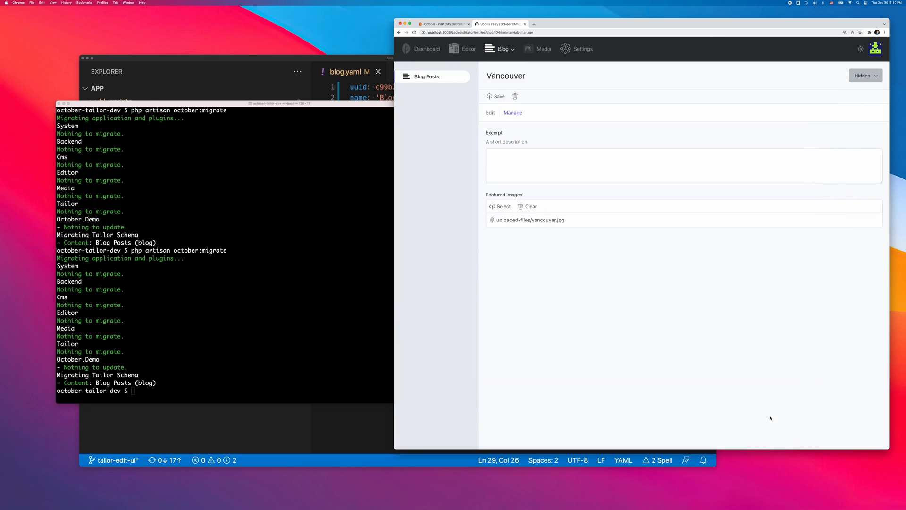
{"action": "left_click", "coordinate": [497, 97]}
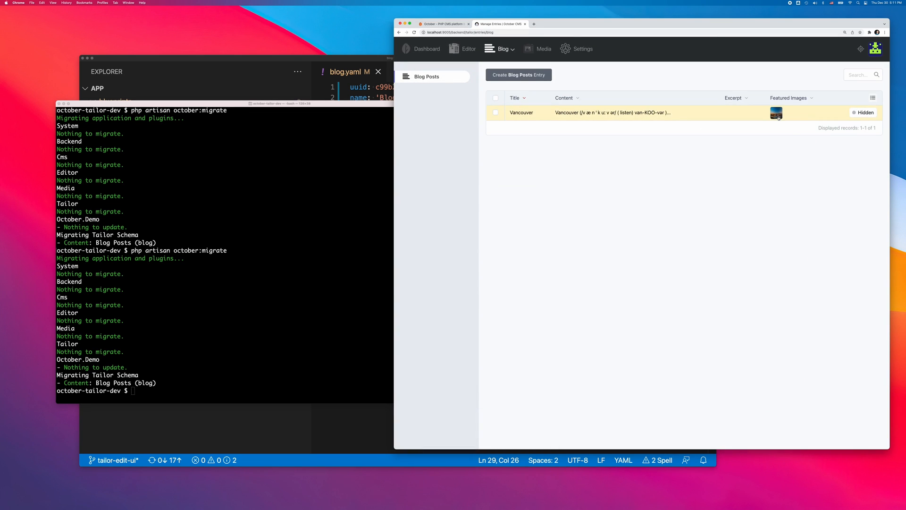
{"action": "left_click", "coordinate": [521, 113]}
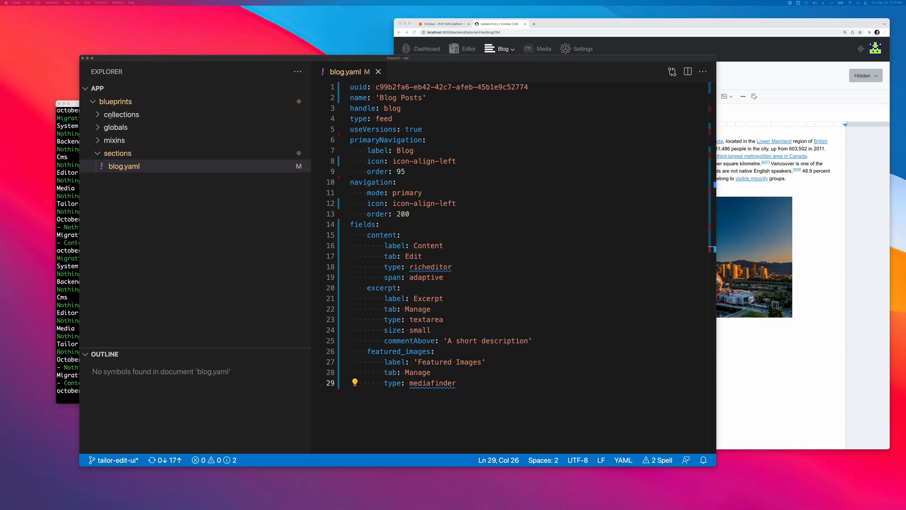
Step: Create collections/blog/authors.yaml defining the Blog Authors collection with name, biography and picture
{"action": "left_click", "coordinate": [121, 114]}
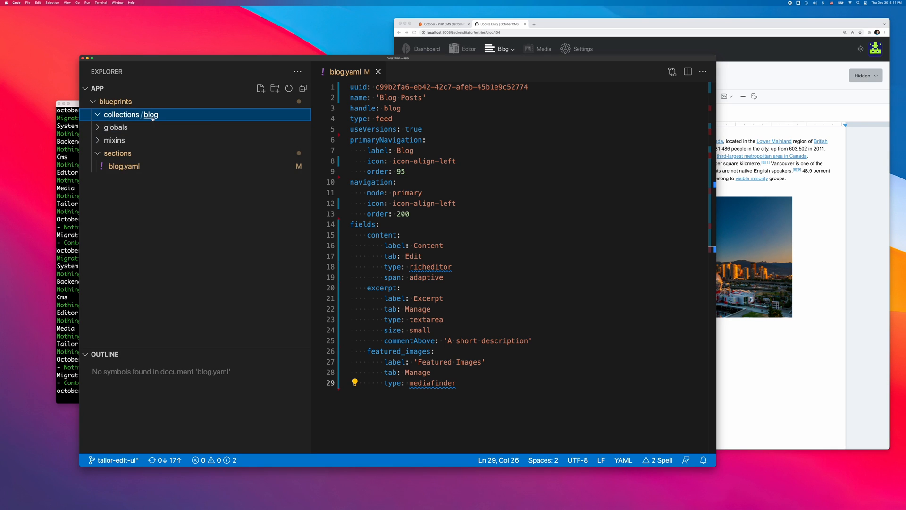
{"action": "left_click", "coordinate": [261, 88]}
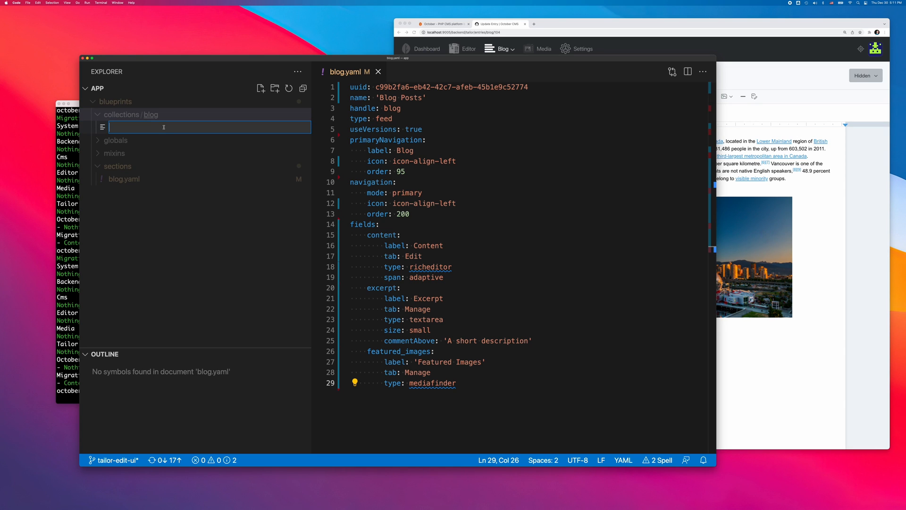
{"action": "type", "text": "authors.y"}
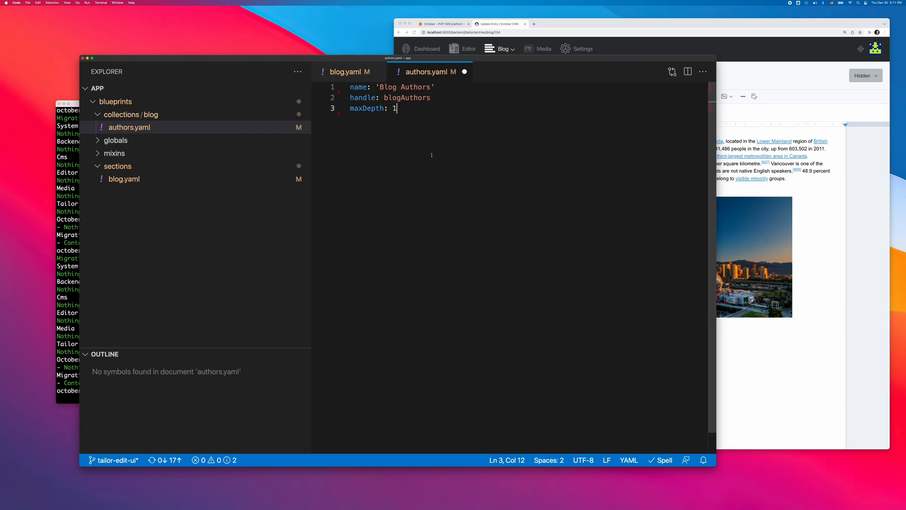
Step: Add an author field linking Blog Authors to blog.yaml and migrate
{"action": "left_click", "coordinate": [347, 72]}
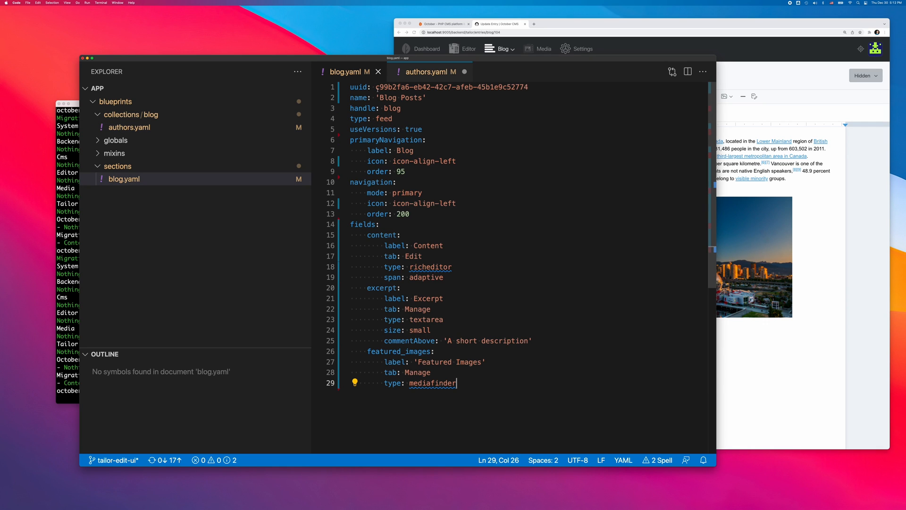
{"action": "left_click", "coordinate": [425, 72]}
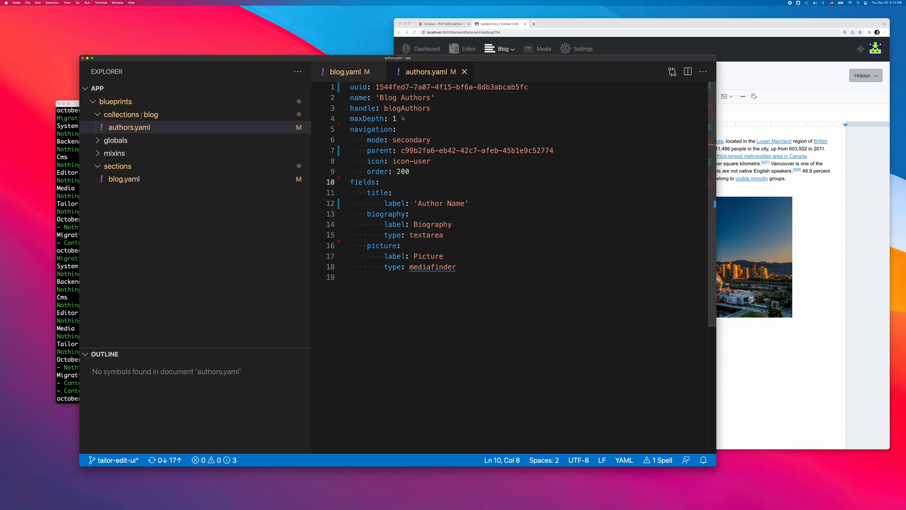
{"action": "double_click", "coordinate": [406, 108]}
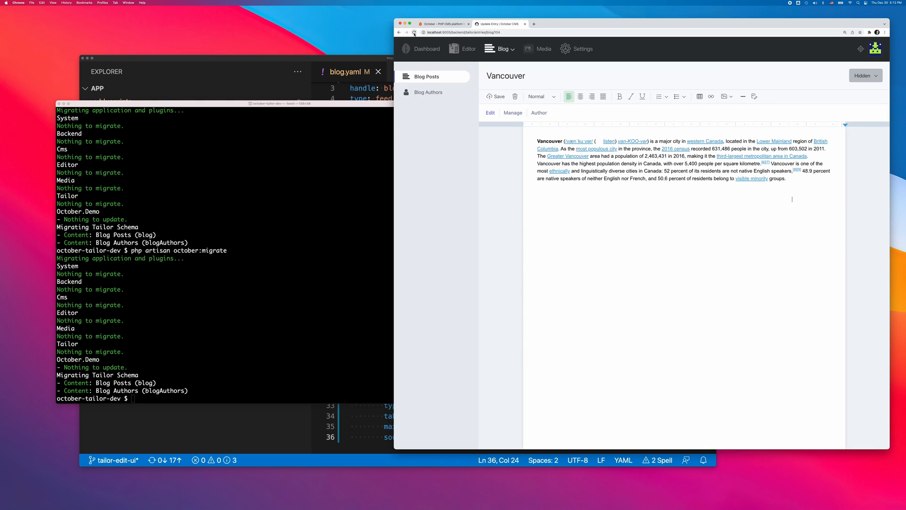
Step: Create author Edward in Blog Authors and assign him as the Vancouver post's author
{"action": "left_click", "coordinate": [429, 92]}
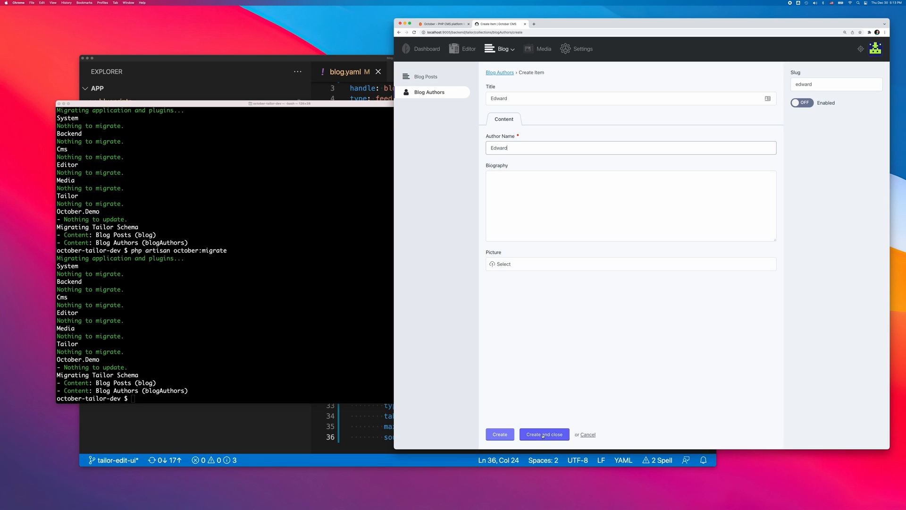
{"action": "left_click", "coordinate": [543, 435]}
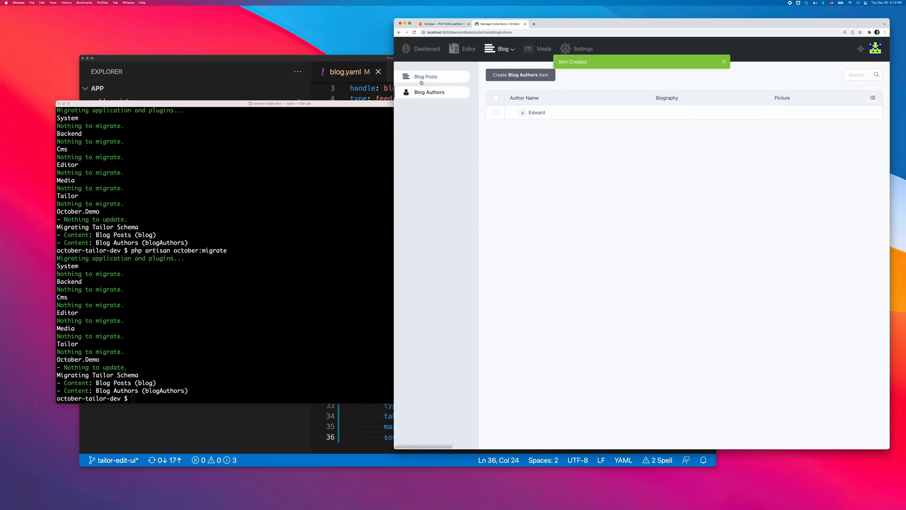
{"action": "left_click", "coordinate": [427, 77]}
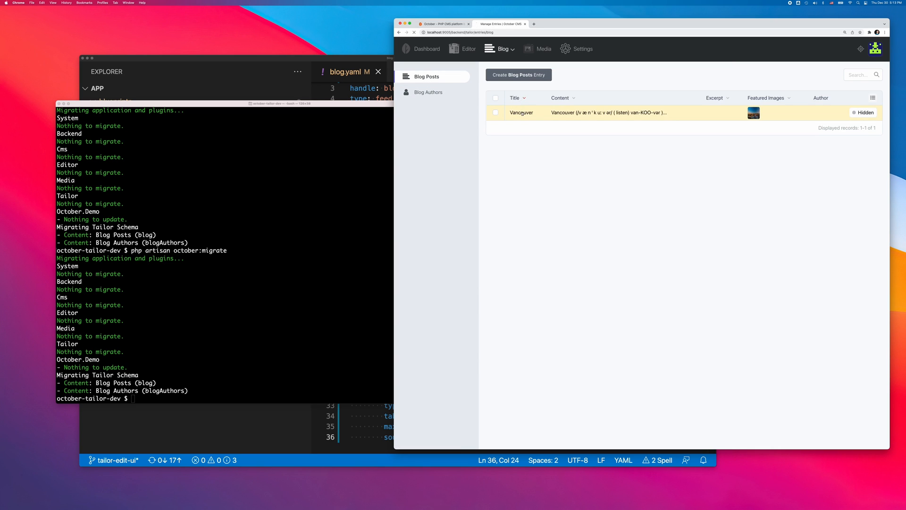
{"action": "left_click", "coordinate": [520, 112]}
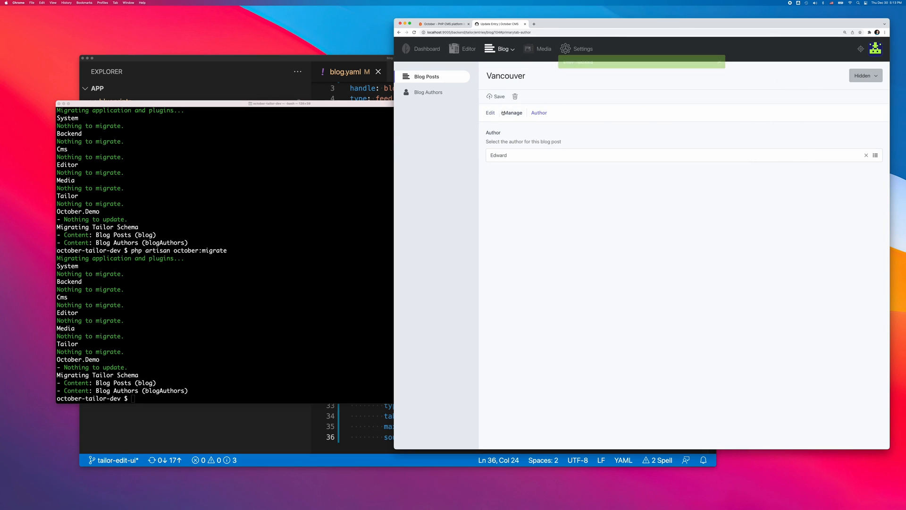
{"action": "left_click", "coordinate": [490, 113]}
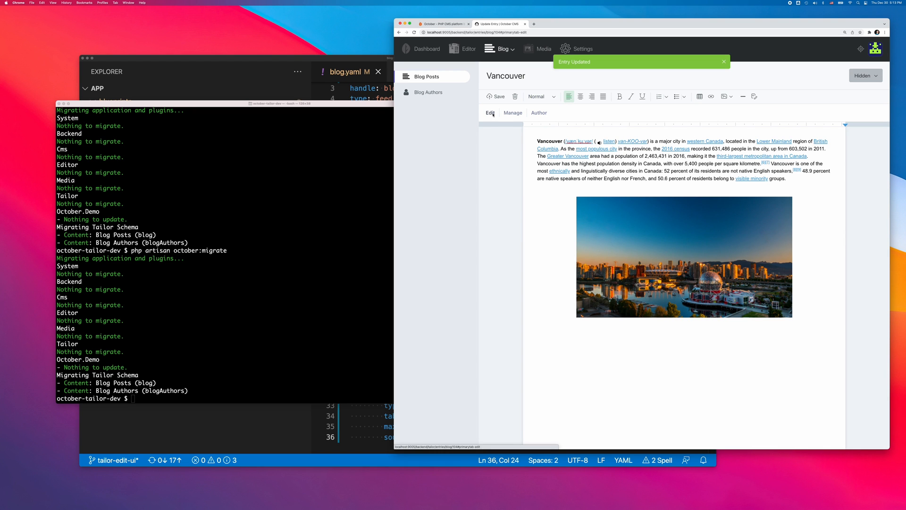